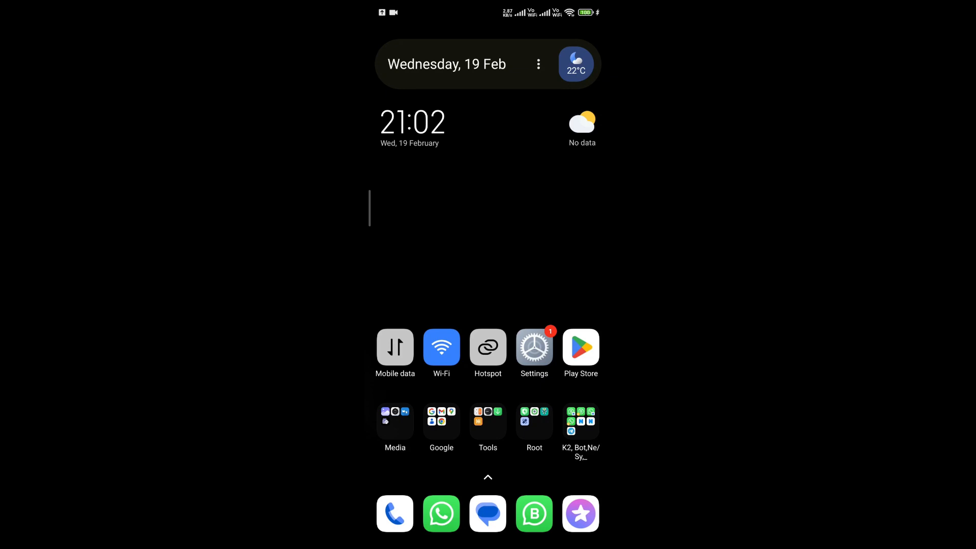
- Download the HyperOS 2 update 2.0.6.0.VNGMIXM (4.7 GB) from Settings > System update
{"action": "left_click", "coordinate": [533, 347]}
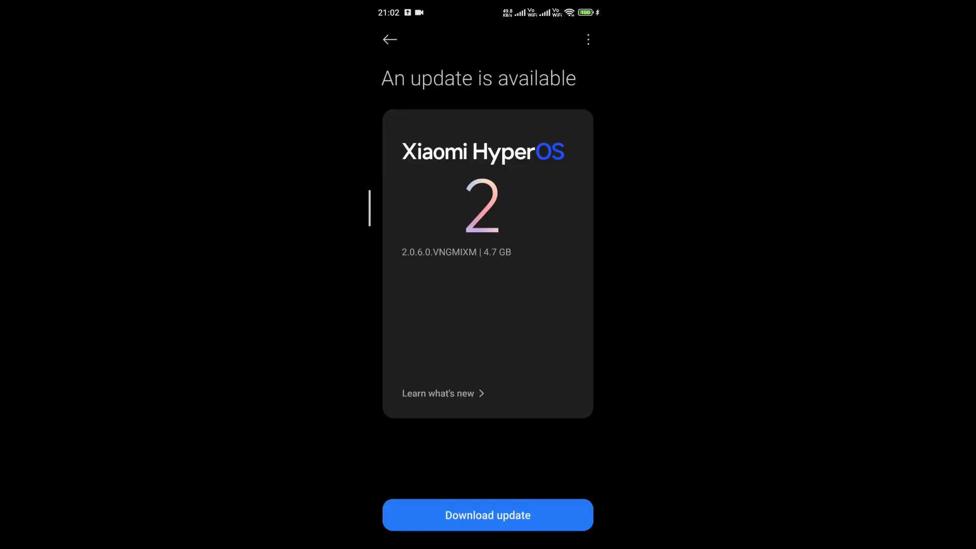
{"action": "left_click", "coordinate": [487, 515]}
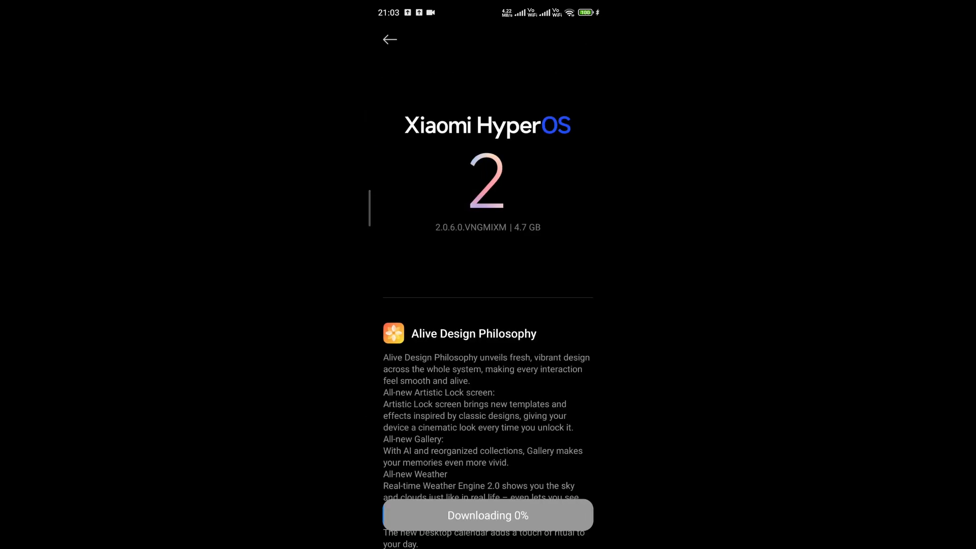
{"action": "scroll", "scroll_direction": "down", "scroll_amount": 3}
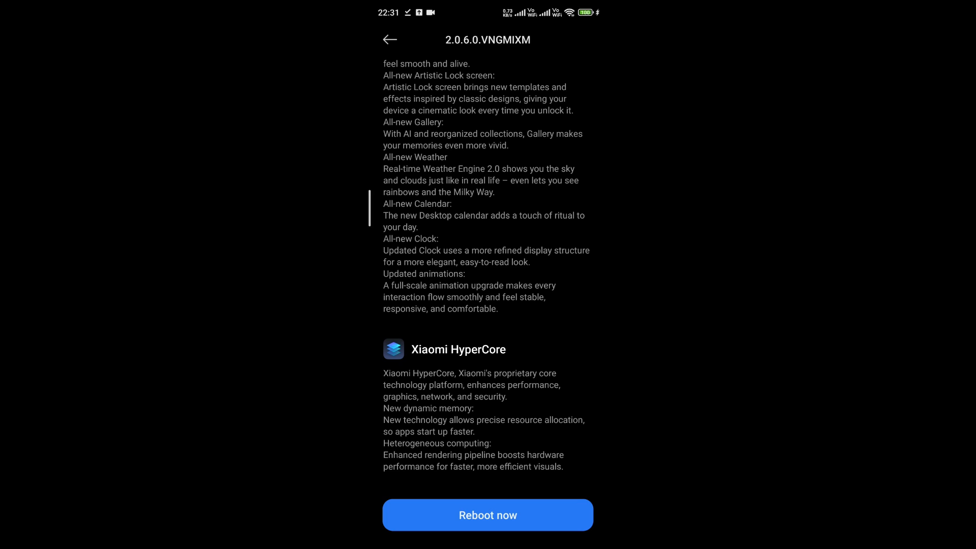
- Choose Reboot now so the phone restarts and installs the HyperOS 2 update
{"action": "left_click", "coordinate": [487, 514]}
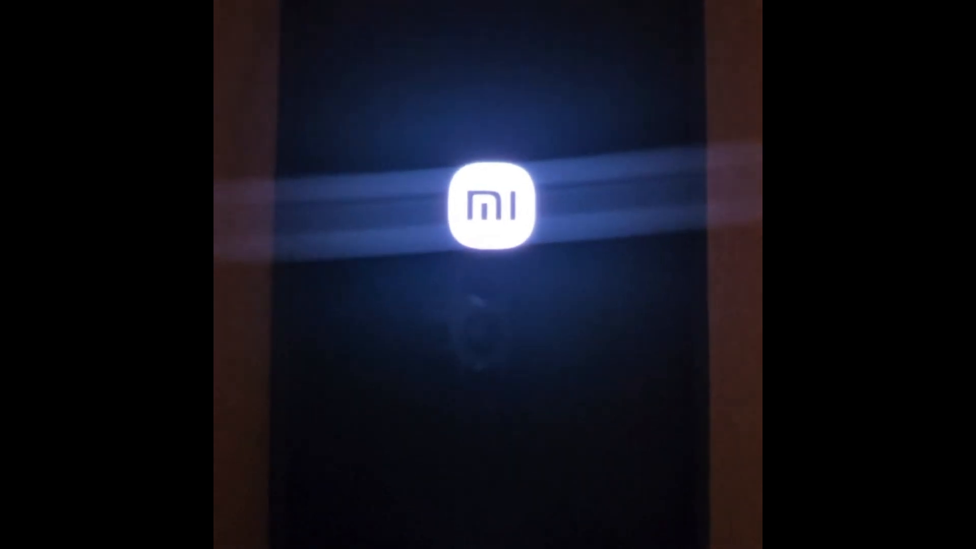